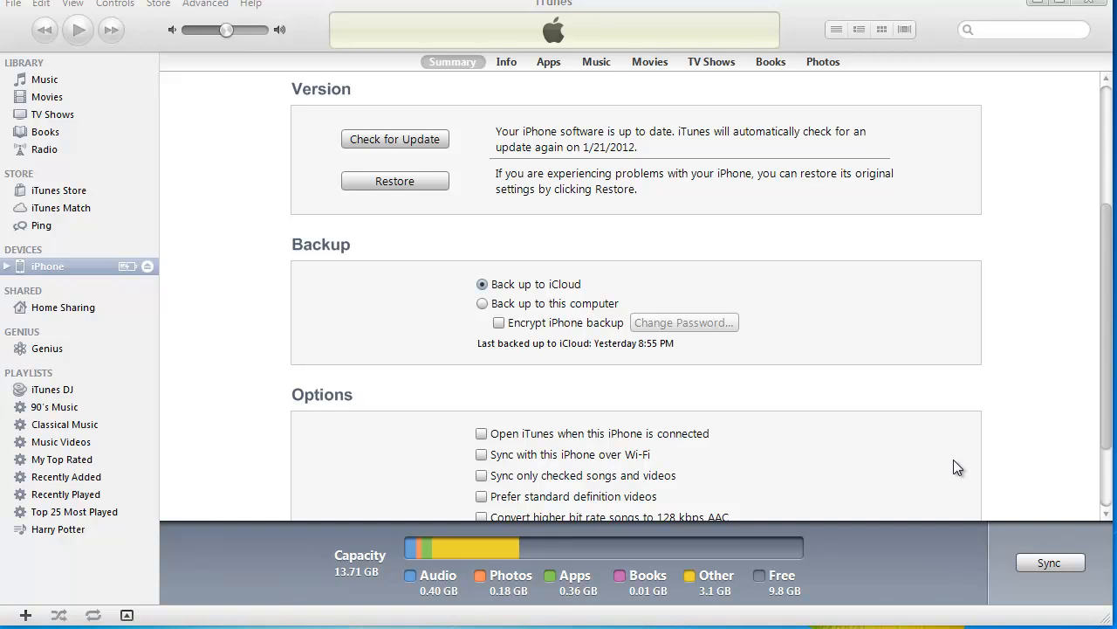
{"action": "mouse_move", "coordinate": [183, 262]}
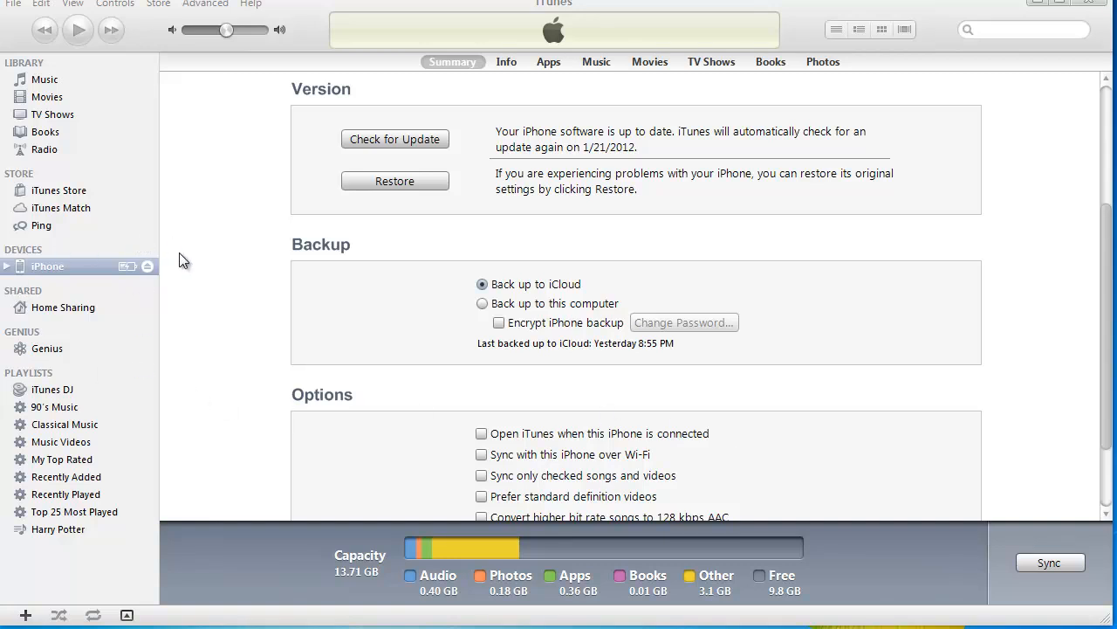
{"action": "mouse_move", "coordinate": [14, 272]}
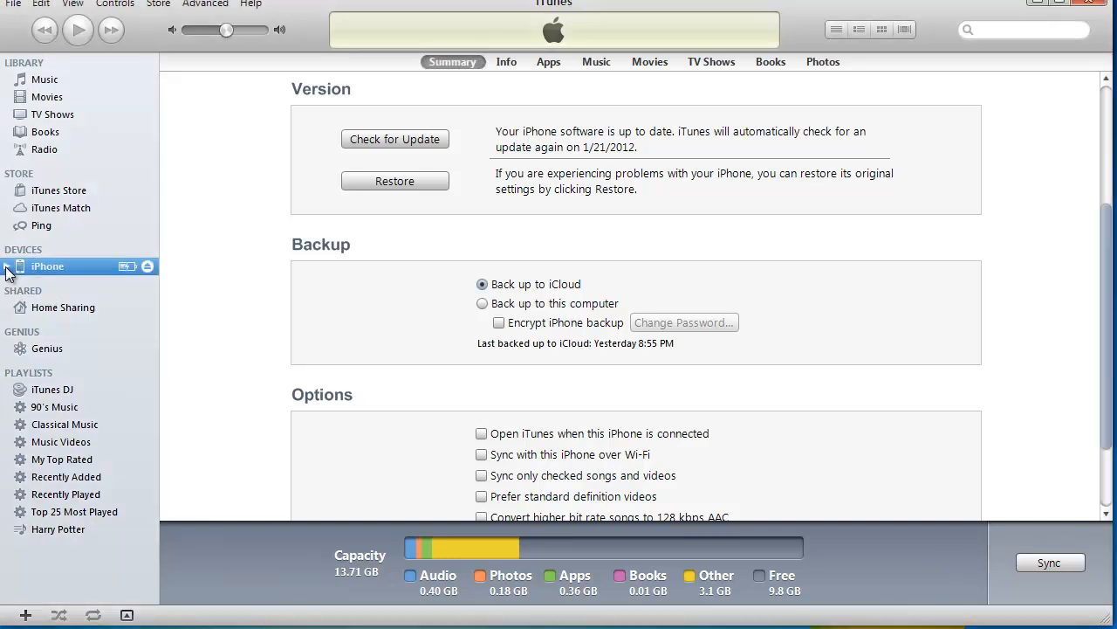
Enable 'Manually manage music and videos' for the iPhone under Options and apply it.
{"action": "left_click", "coordinate": [7, 265]}
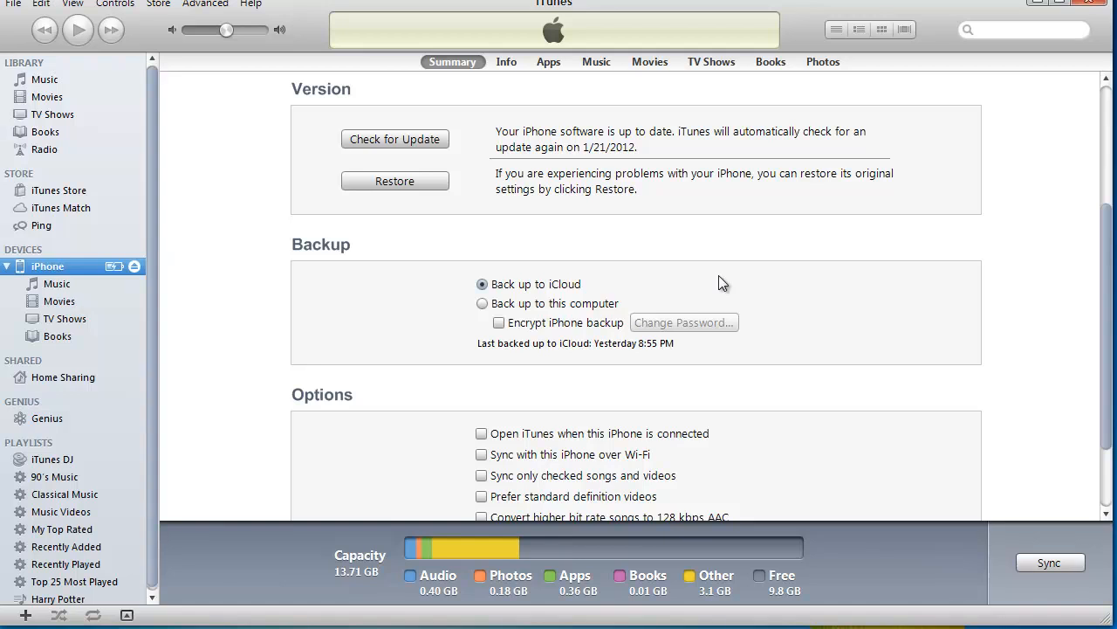
{"action": "scroll", "scroll_direction": "down", "scroll_amount": 3}
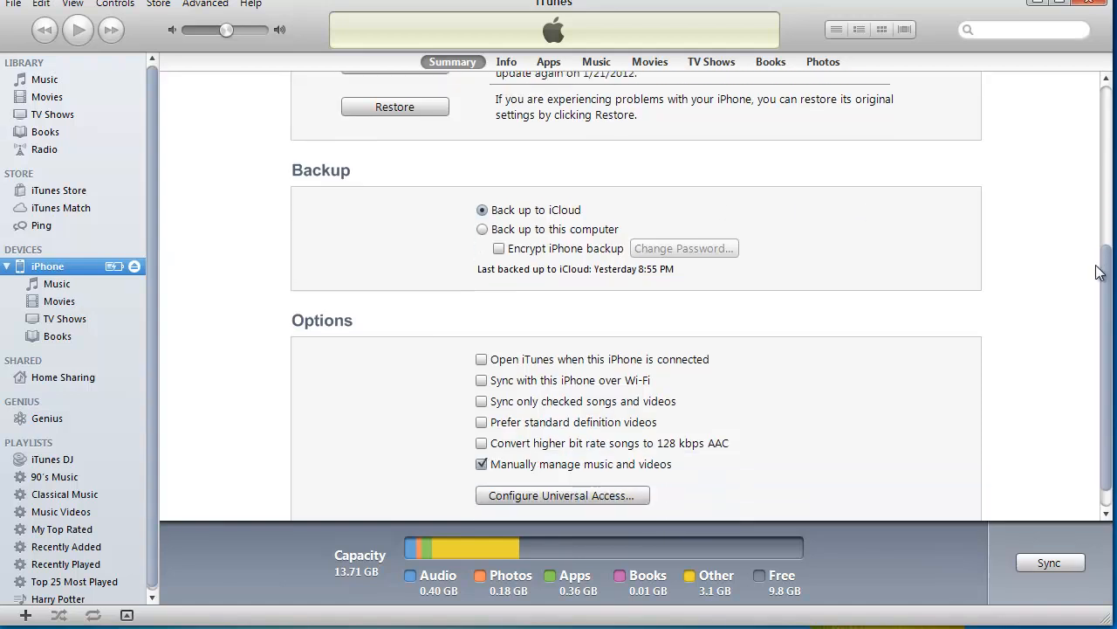
{"action": "scroll", "scroll_direction": "down", "scroll_amount": 3}
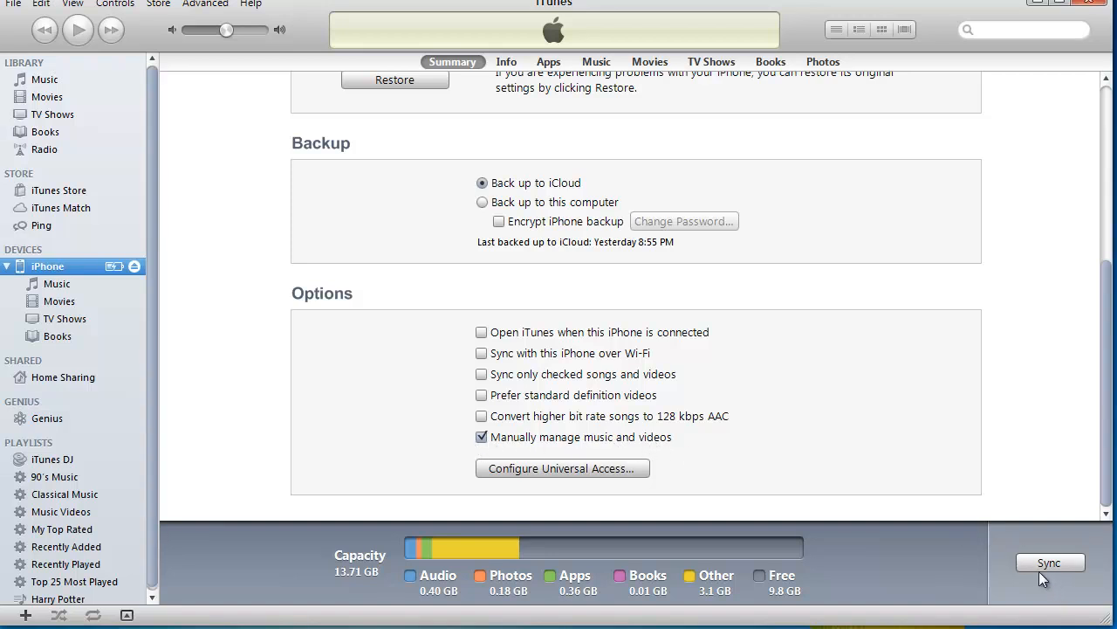
{"action": "left_click", "coordinate": [1051, 563]}
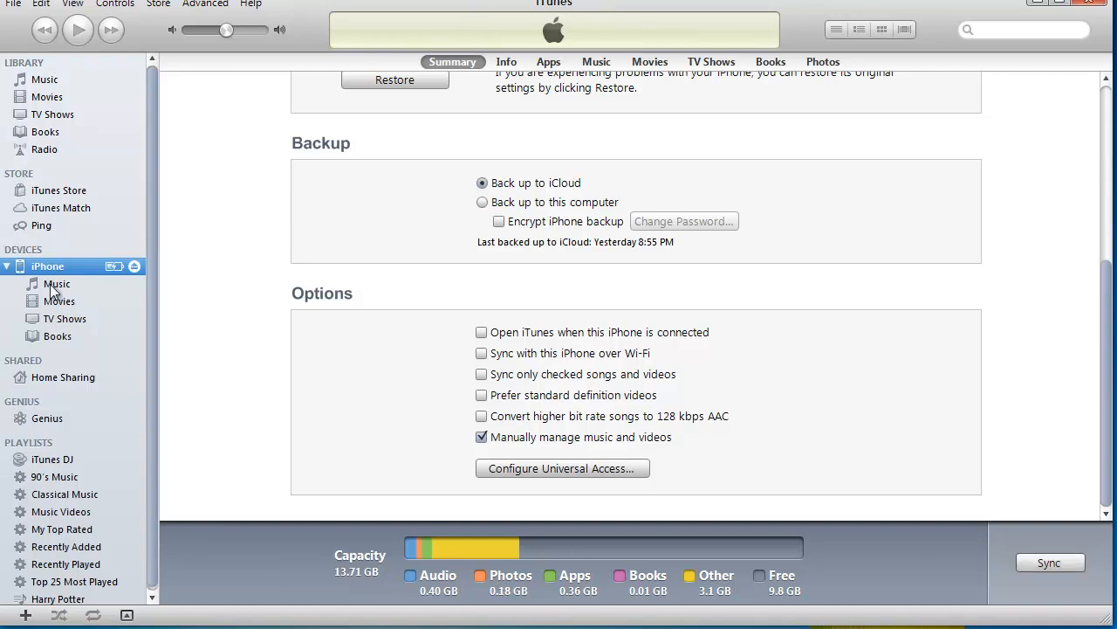
Delete 'Crush On You' from the iPhone's music and confirm removal, leaving 36 songs.
{"action": "left_click", "coordinate": [56, 283]}
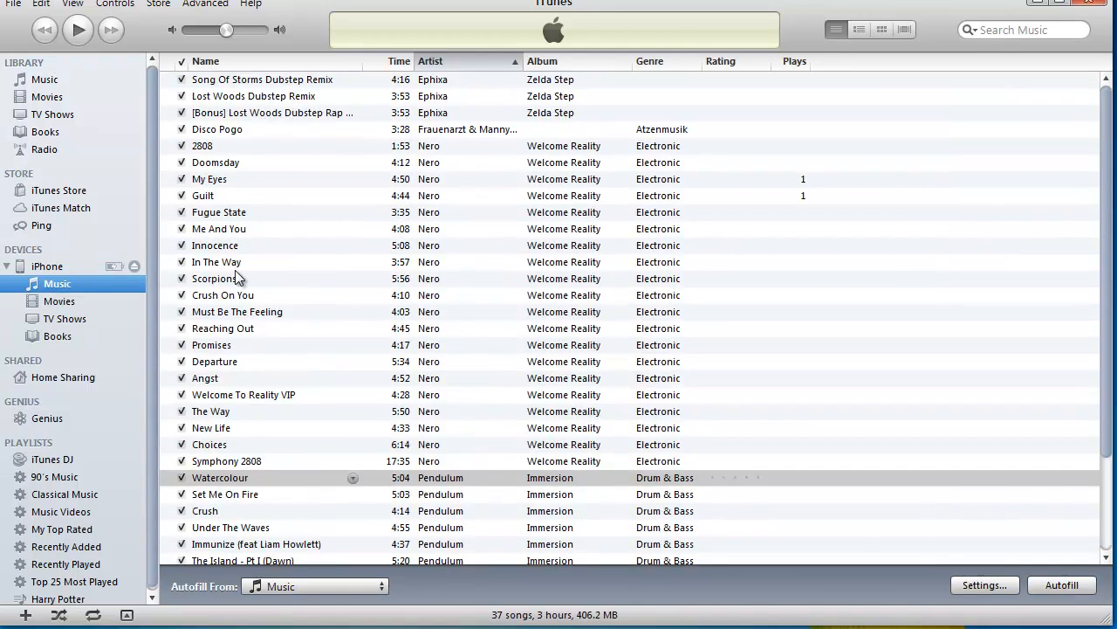
{"action": "right_click", "coordinate": [223, 295]}
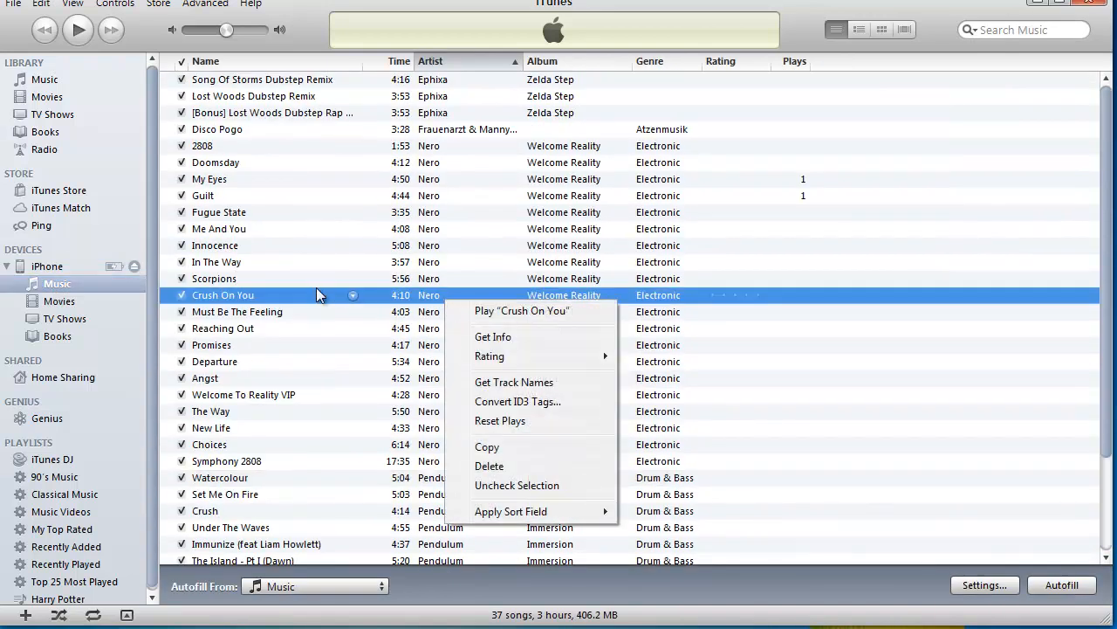
{"action": "left_click", "coordinate": [489, 464]}
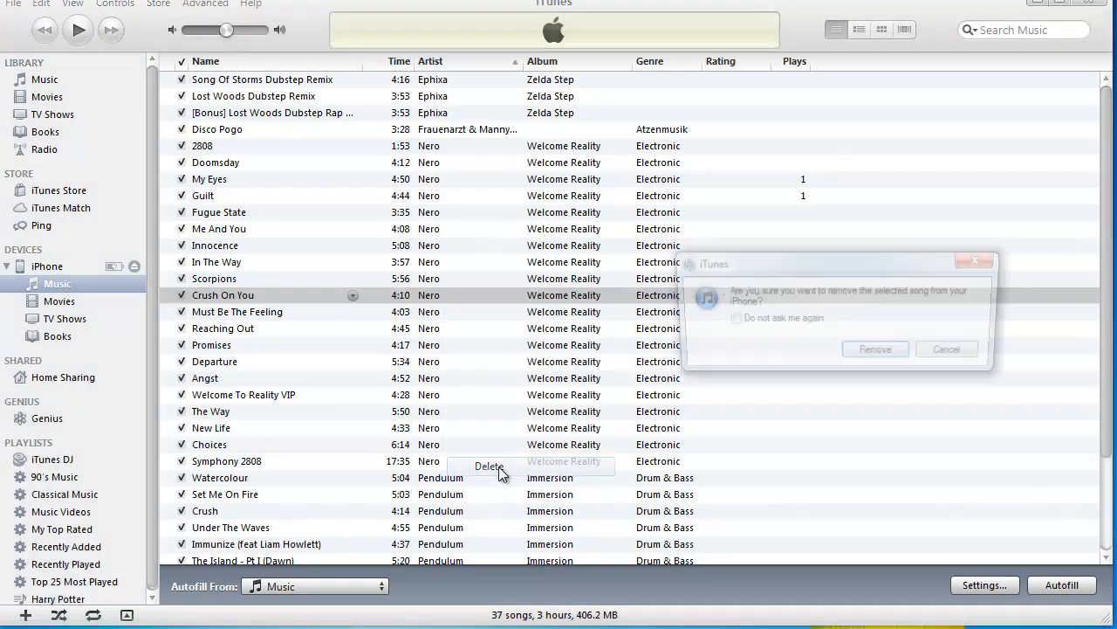
{"action": "left_click", "coordinate": [874, 350]}
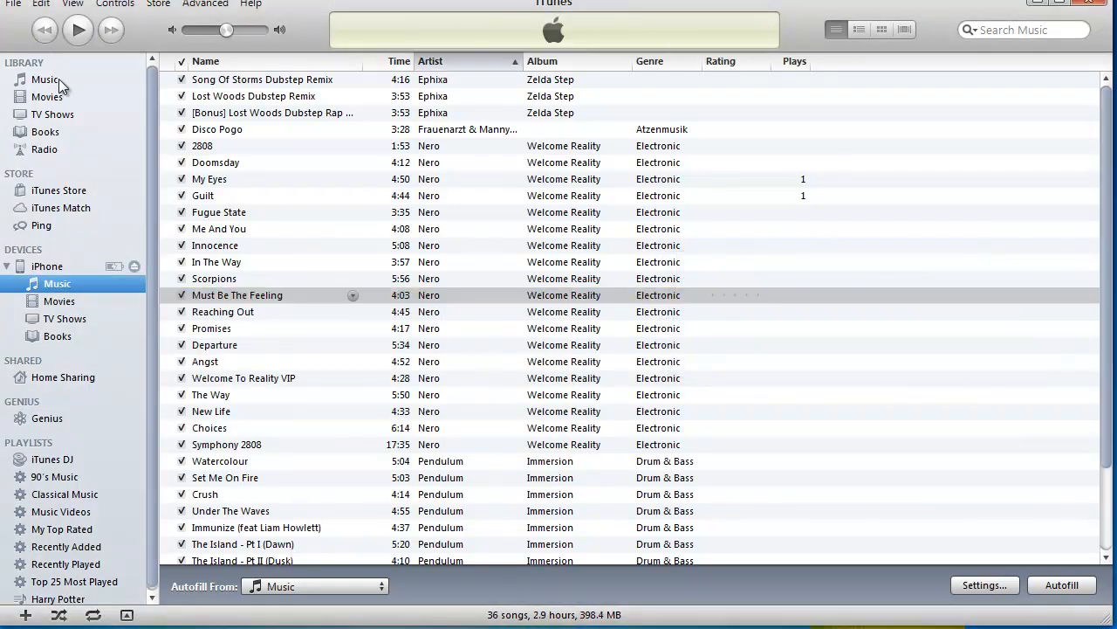
Show the library's music for dragging 'Fugue State', then the iPhone summary.
{"action": "left_click", "coordinate": [859, 28]}
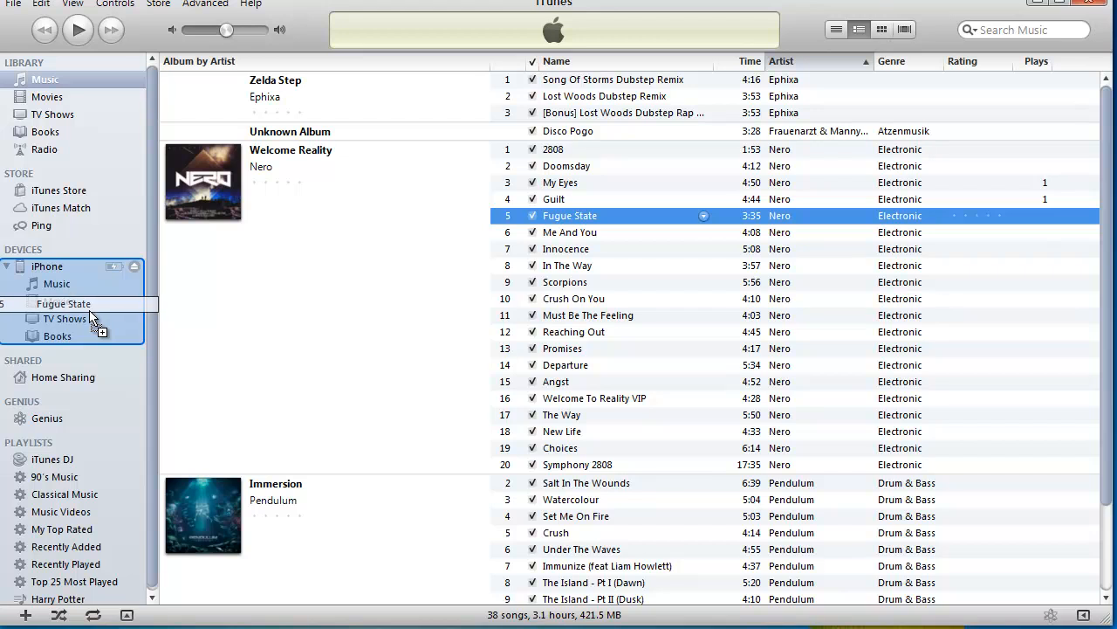
{"action": "left_click", "coordinate": [47, 265]}
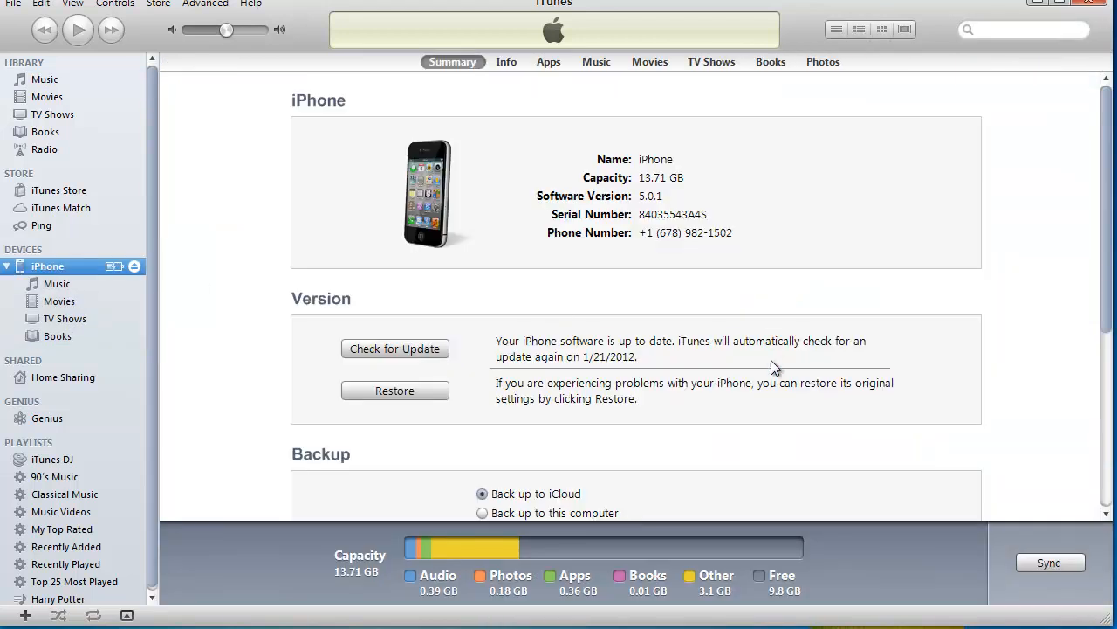